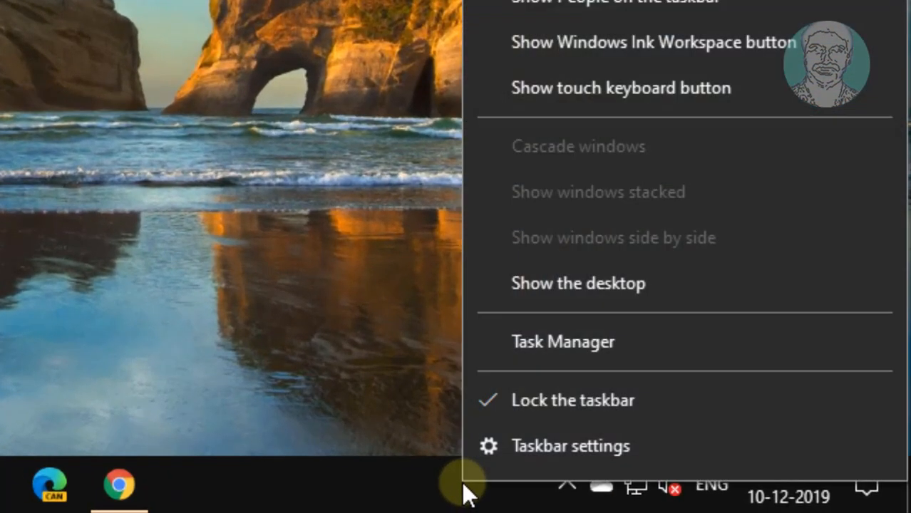
{"action": "mouse_move", "coordinate": [549, 343]}
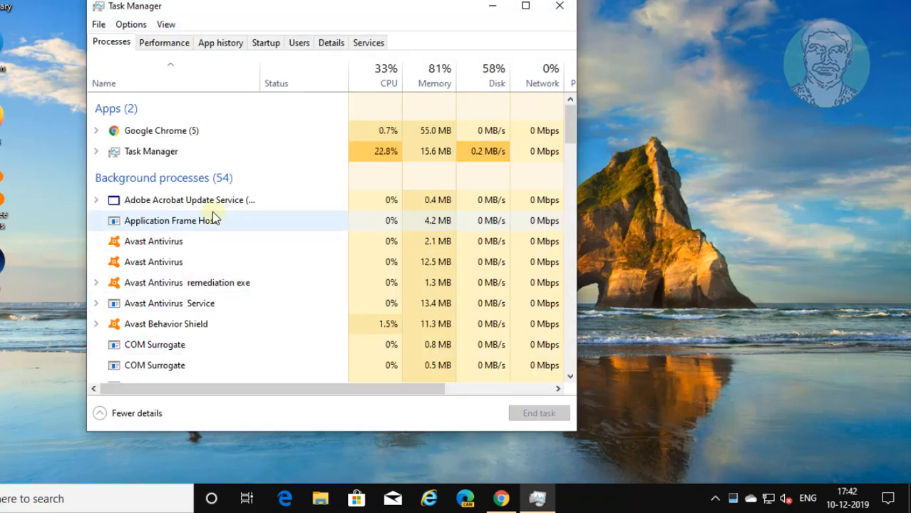
Step: End the Steam Client Bootstrapper process from its context menu in the process list
{"action": "scroll", "scroll_direction": "down", "scroll_amount": 3}
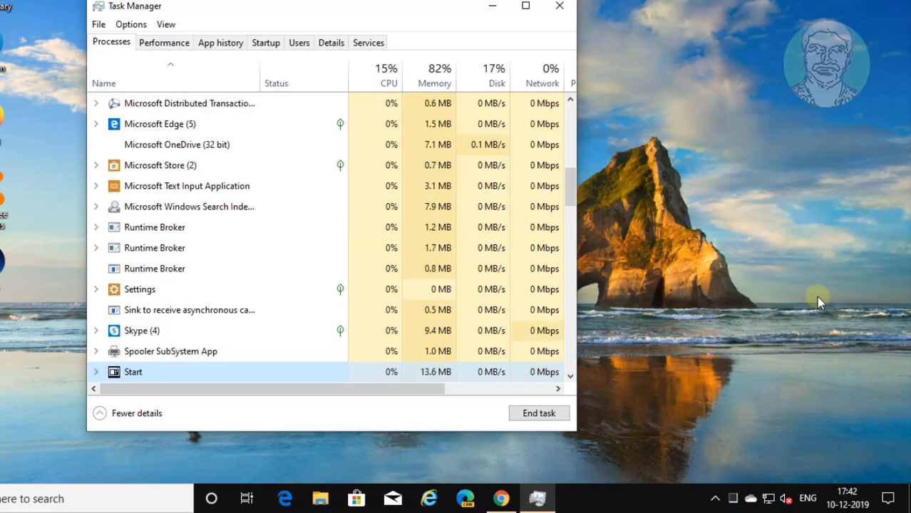
{"action": "scroll", "scroll_direction": "down", "scroll_amount": 3}
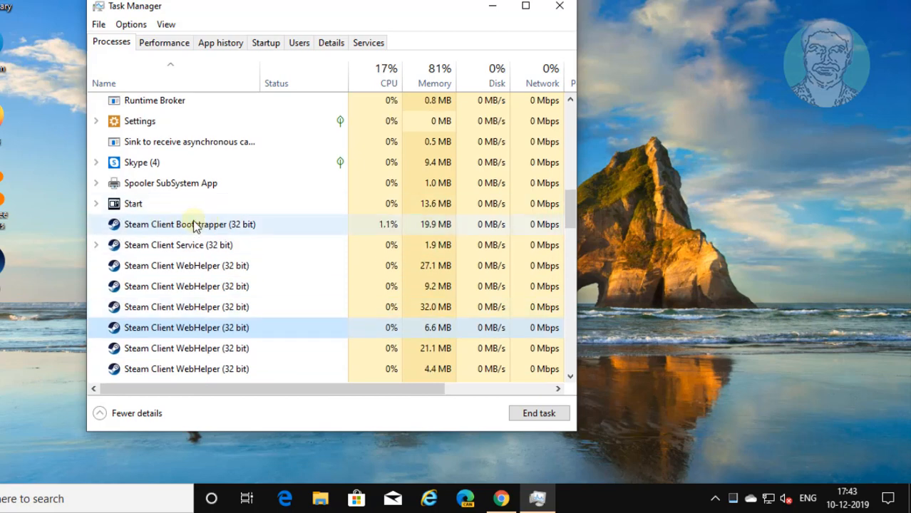
{"action": "right_click", "coordinate": [190, 224]}
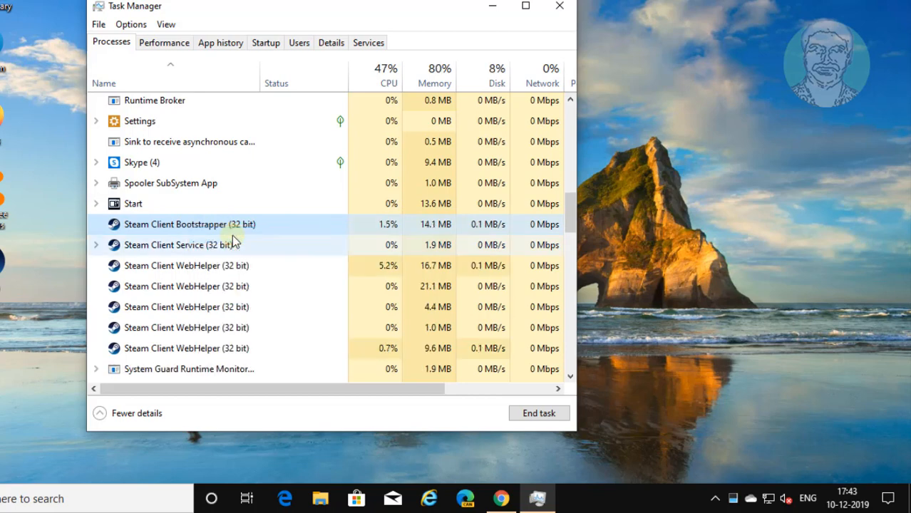
{"action": "scroll", "scroll_direction": "down", "scroll_amount": 3}
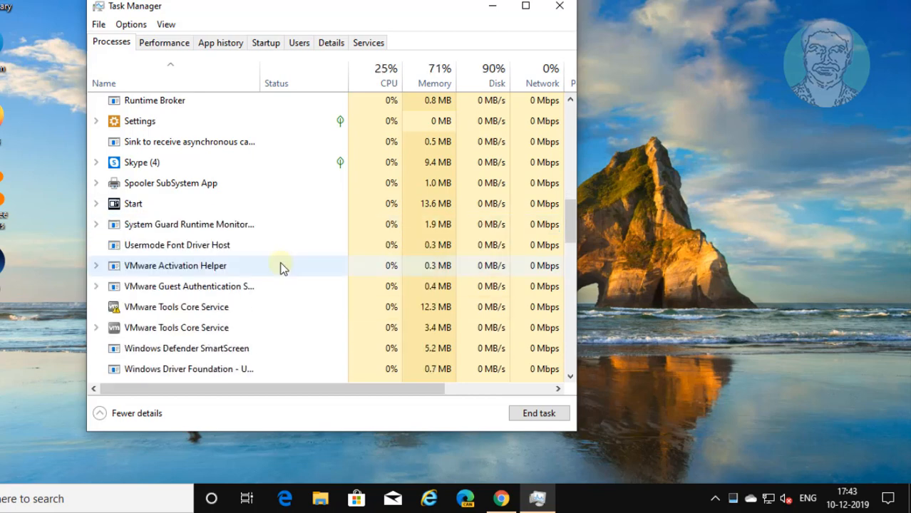
{"action": "scroll", "scroll_direction": "up", "scroll_amount": 3}
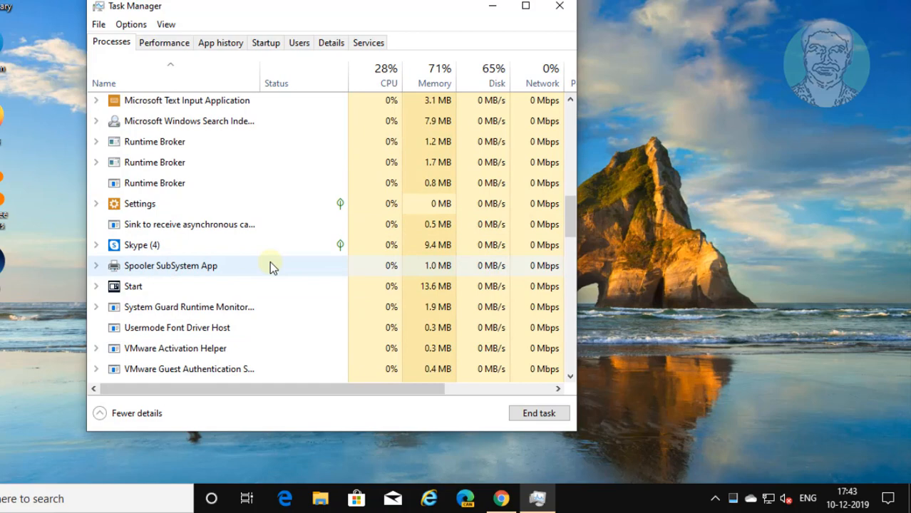
{"action": "mouse_move", "coordinate": [560, 28]}
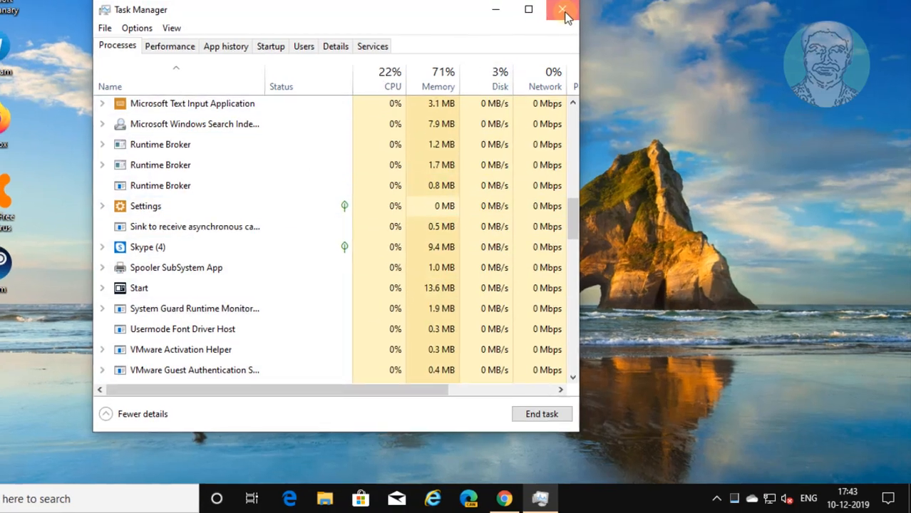
Step: Close Task Manager and search 'control panel' from the taskbar to reach All Control Panel Items
{"action": "left_click", "coordinate": [562, 10]}
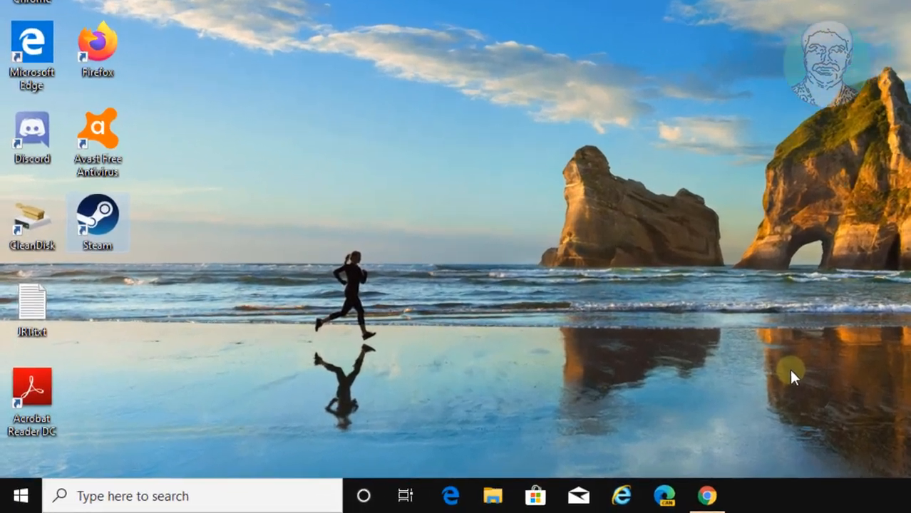
{"action": "type", "text": "control panel"}
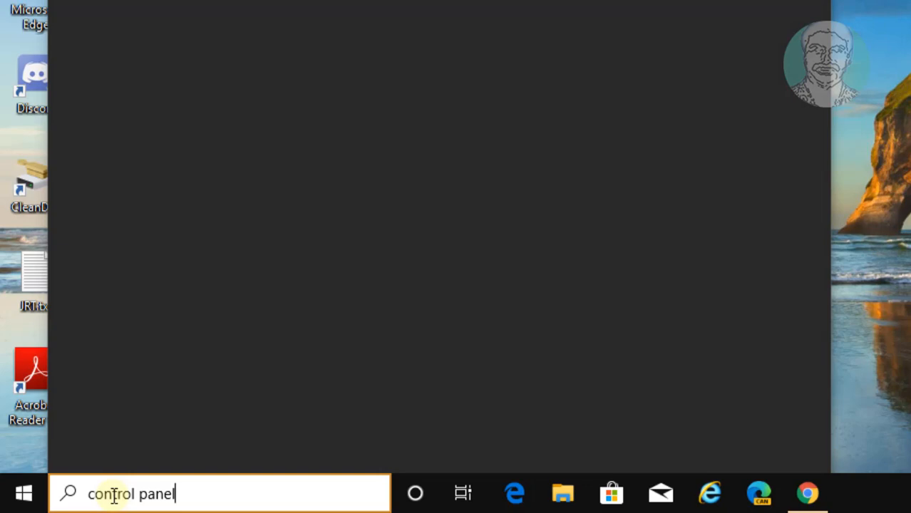
{"action": "type", "text": "control panel"}
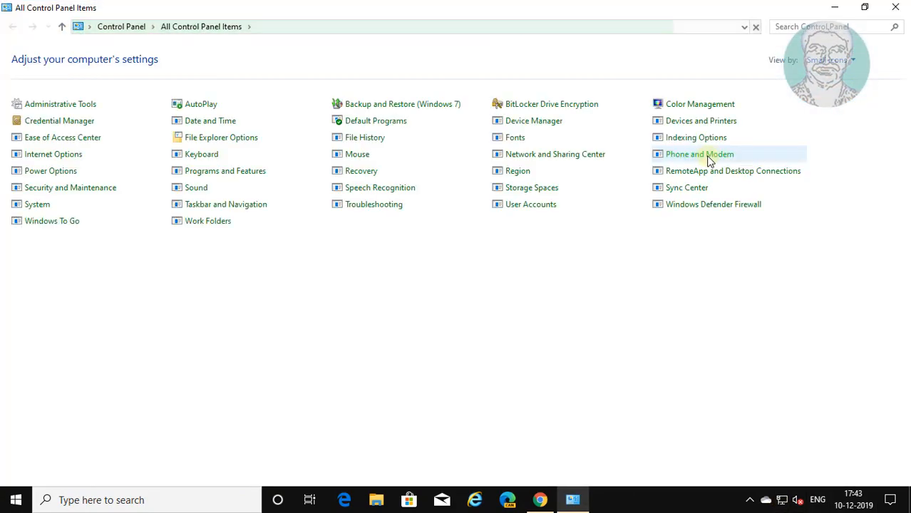
{"action": "mouse_move", "coordinate": [577, 294]}
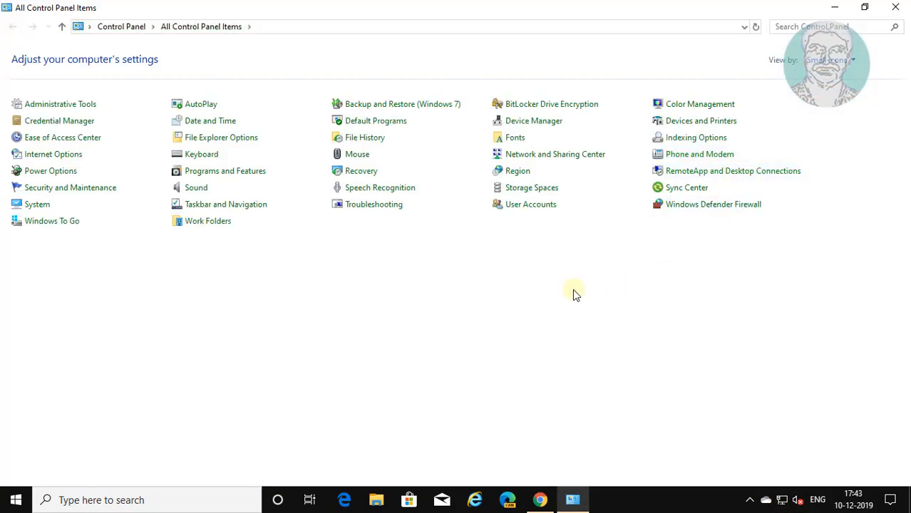
{"action": "mouse_move", "coordinate": [225, 172]}
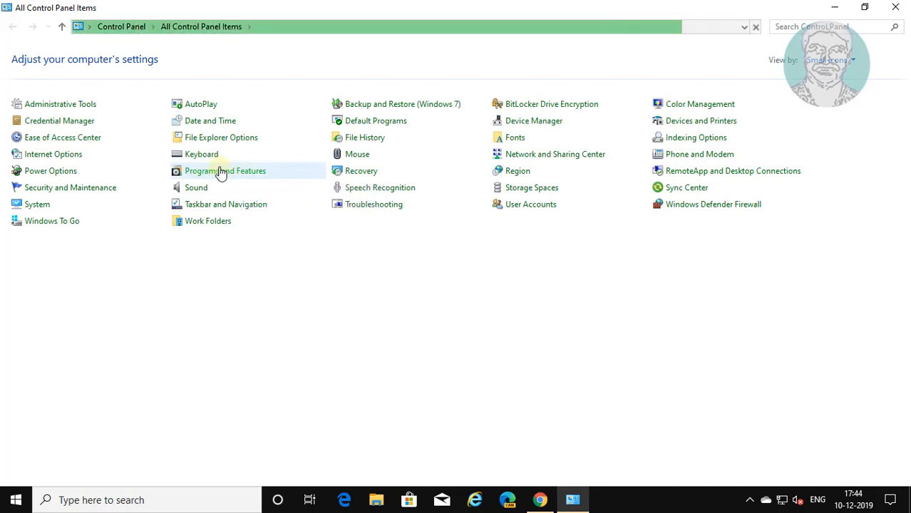
Step: In Programs and Features, select Steam, start its uninstall and approve the UAC prompt
{"action": "left_click", "coordinate": [226, 171]}
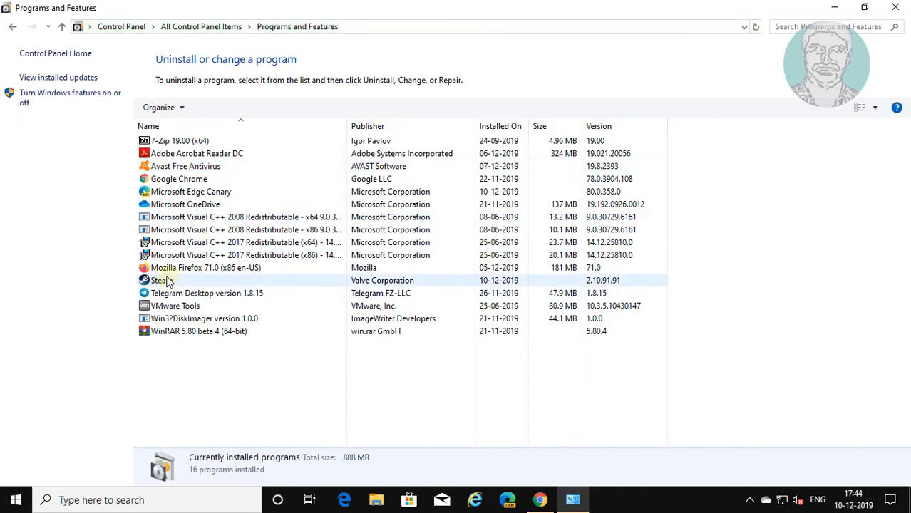
{"action": "left_click", "coordinate": [161, 280]}
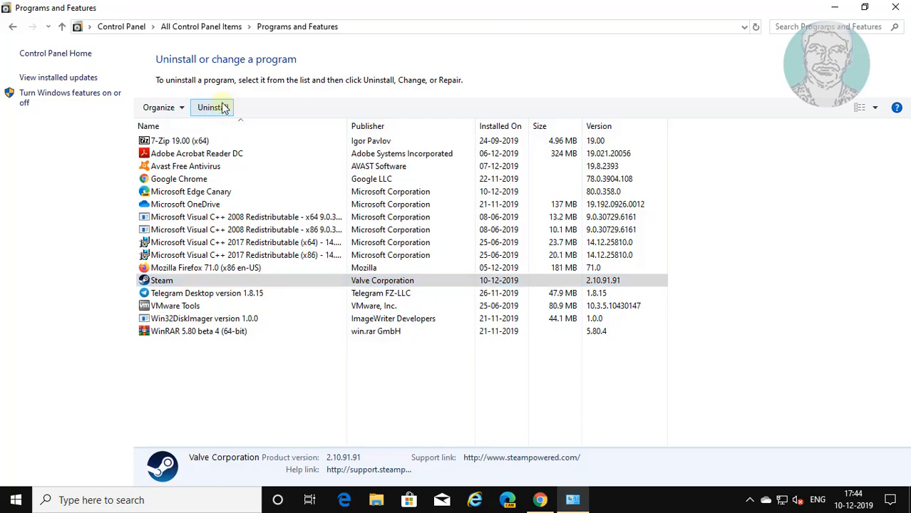
{"action": "left_click", "coordinate": [210, 107]}
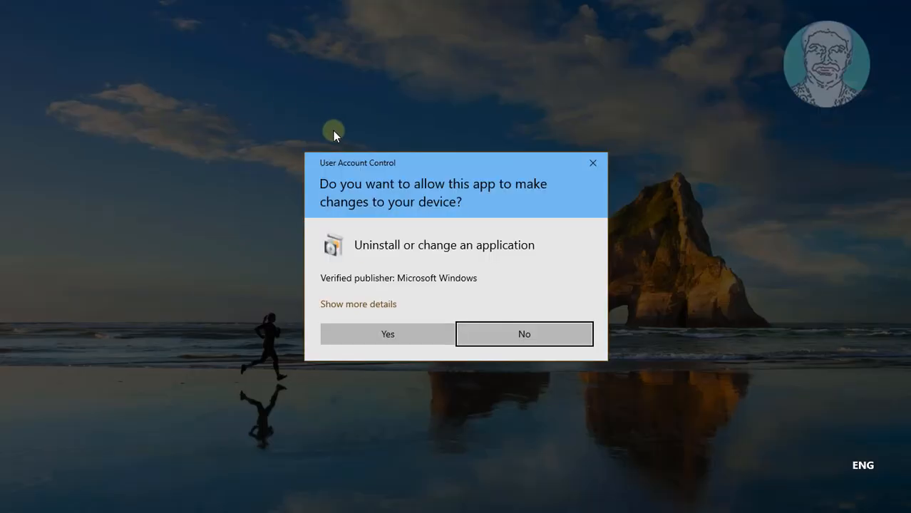
{"action": "left_click", "coordinate": [388, 334]}
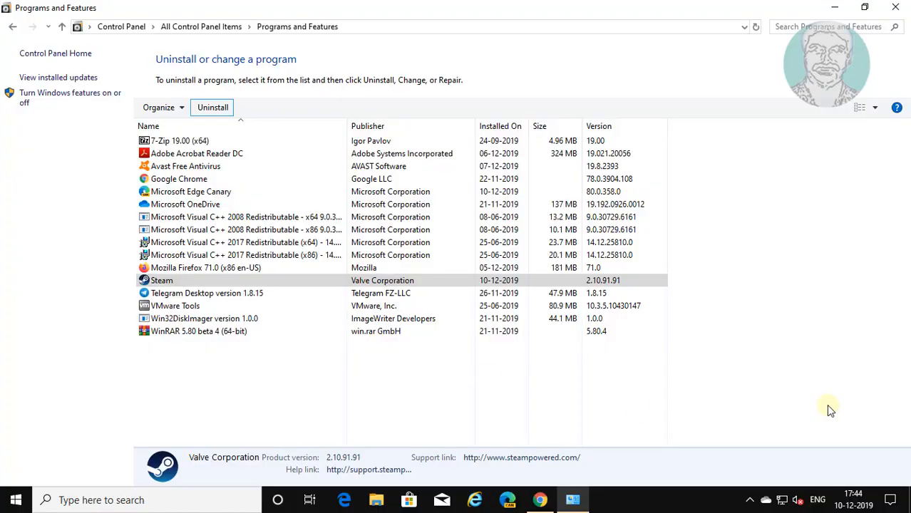
{"action": "left_click", "coordinate": [213, 107]}
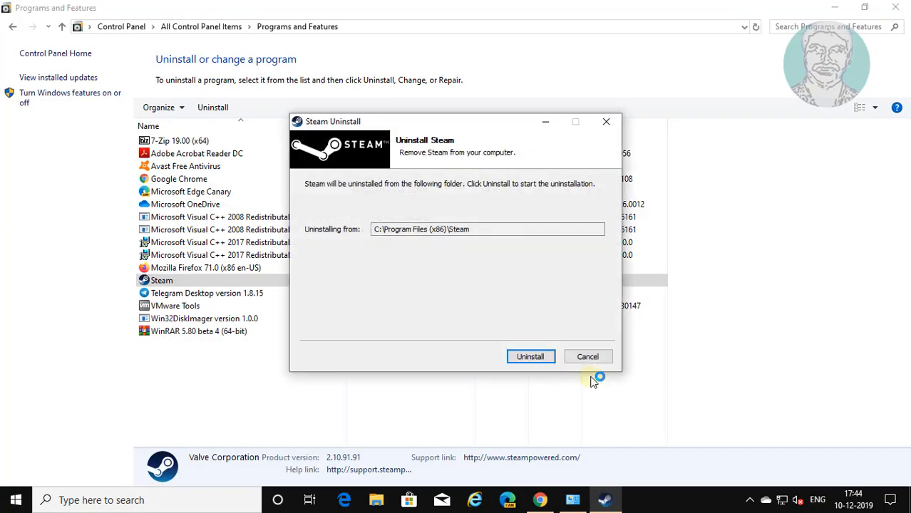
{"action": "mouse_move", "coordinate": [588, 356]}
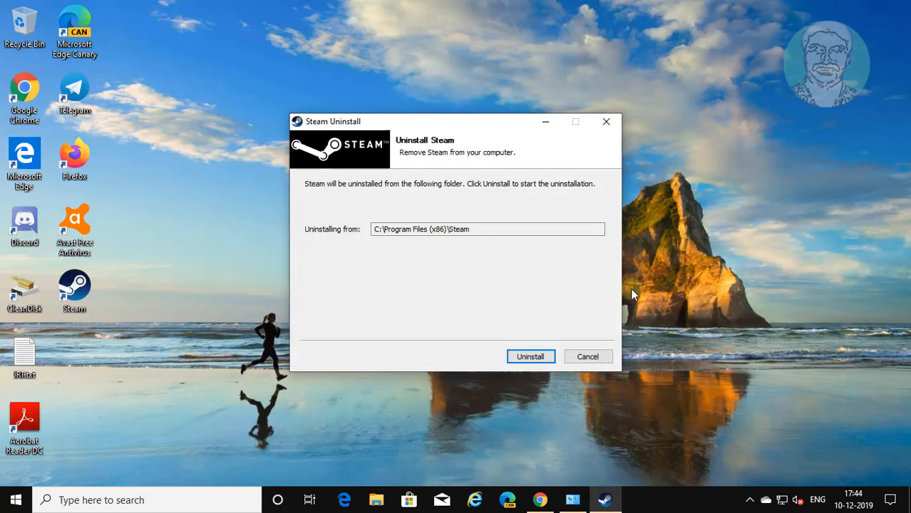
Step: Run the Steam uninstall wizard to completion and close it
{"action": "left_click", "coordinate": [531, 357]}
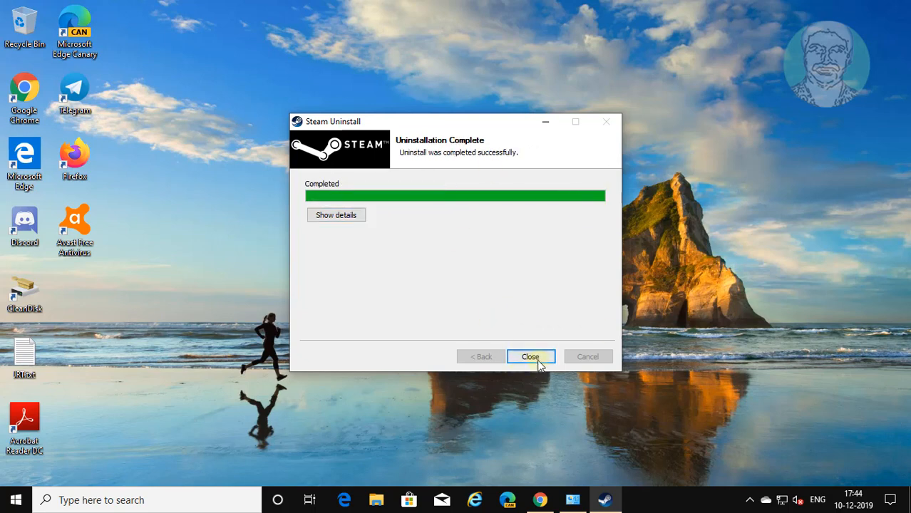
{"action": "left_click", "coordinate": [531, 356]}
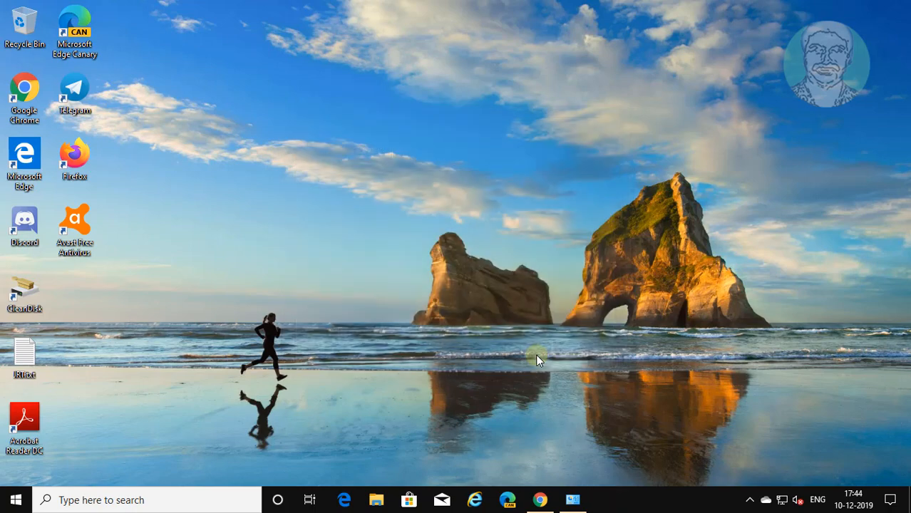
{"action": "mouse_move", "coordinate": [378, 499]}
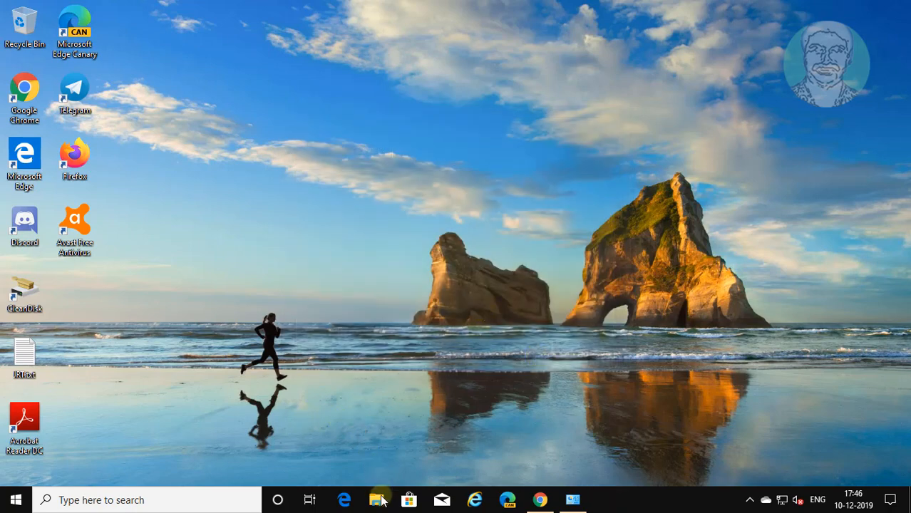
Step: Browse File Explorer to This PC > Local Disk (C:) > Program Files (x86)
{"action": "left_click", "coordinate": [379, 499]}
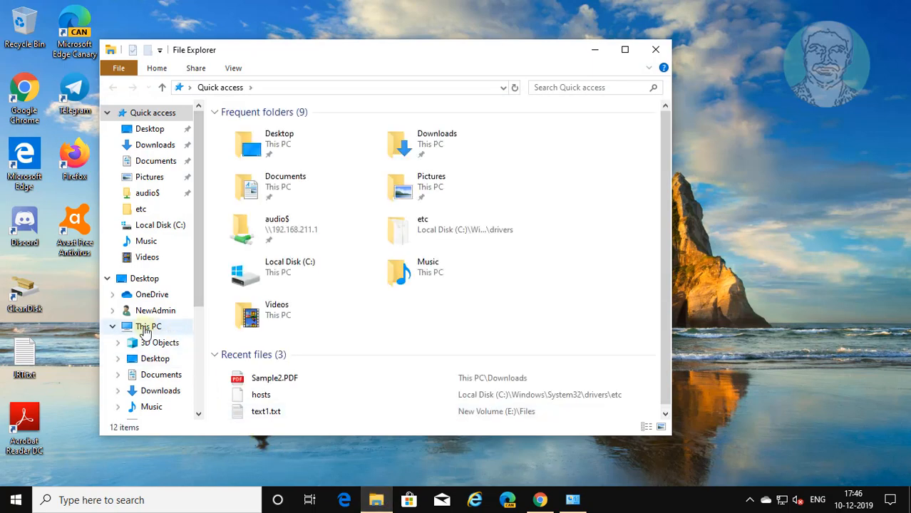
{"action": "left_click", "coordinate": [148, 325]}
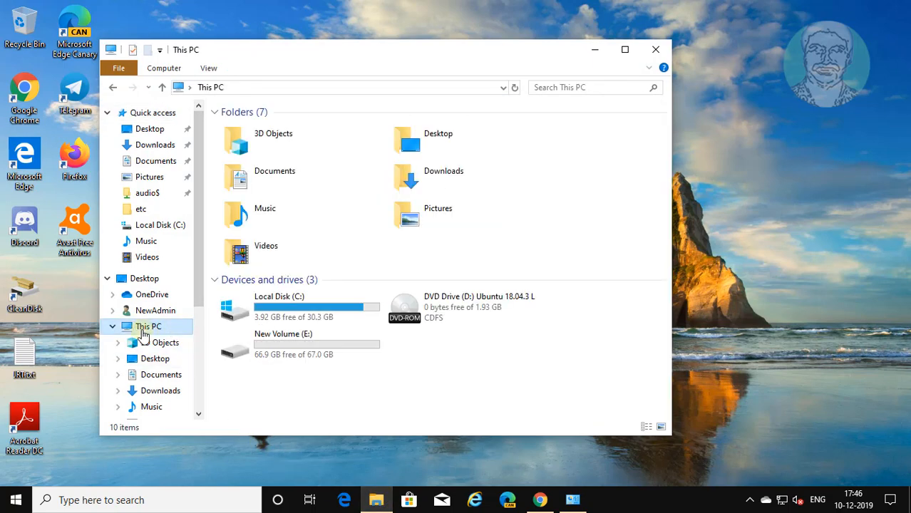
{"action": "left_click", "coordinate": [300, 307]}
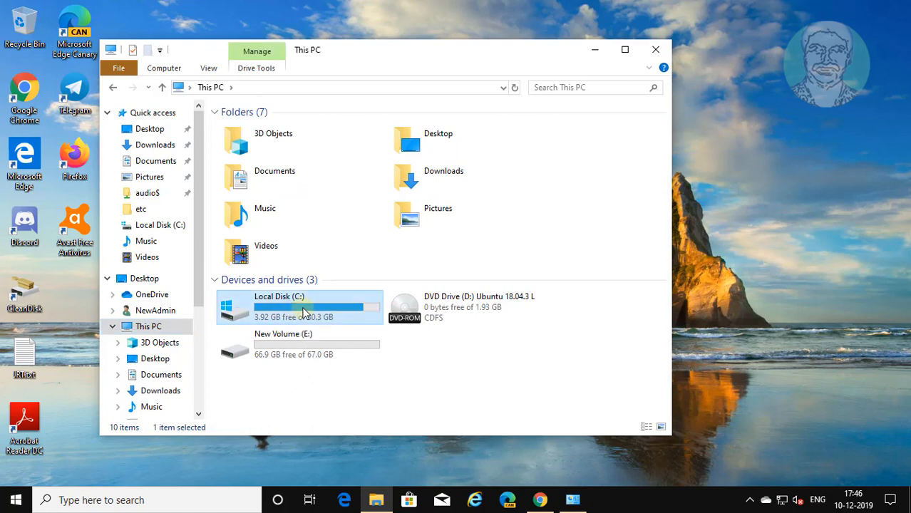
{"action": "double_click", "coordinate": [299, 307]}
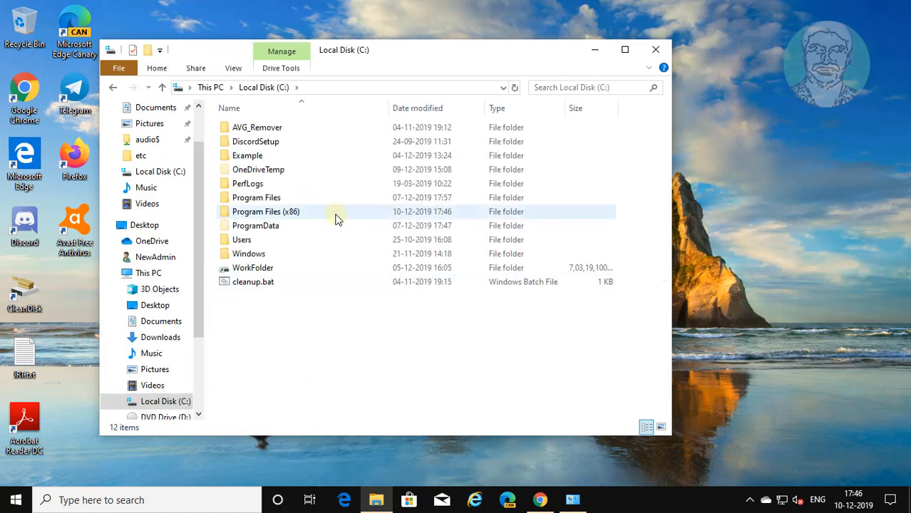
{"action": "double_click", "coordinate": [265, 211]}
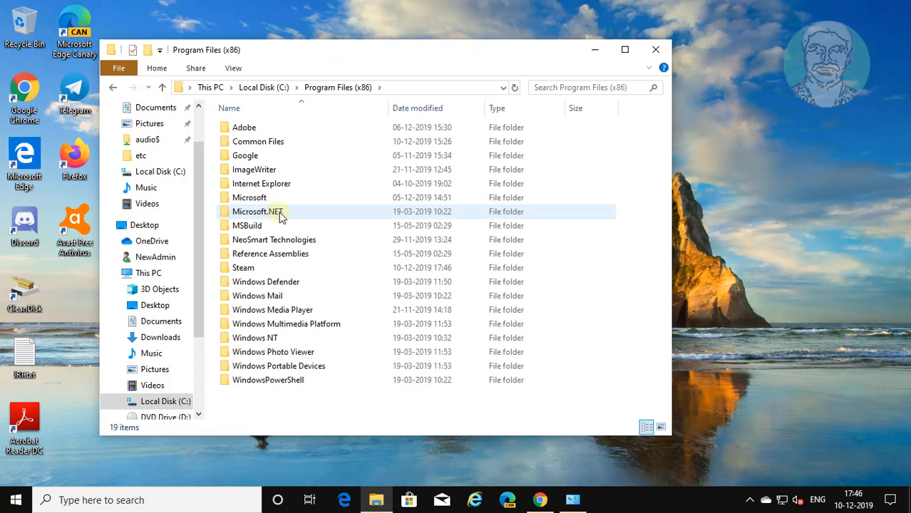
Step: Delete the leftover Steam folder and close File Explorer
{"action": "left_click", "coordinate": [242, 268]}
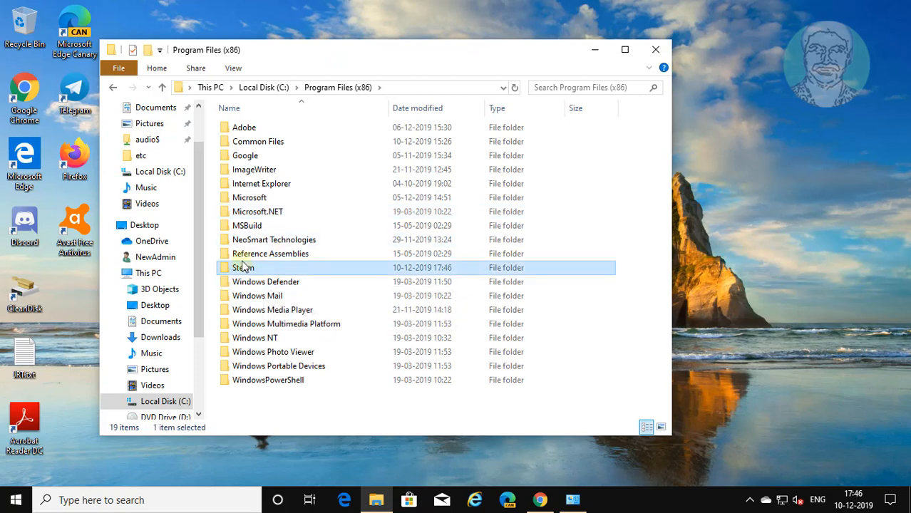
{"action": "right_click", "coordinate": [243, 269]}
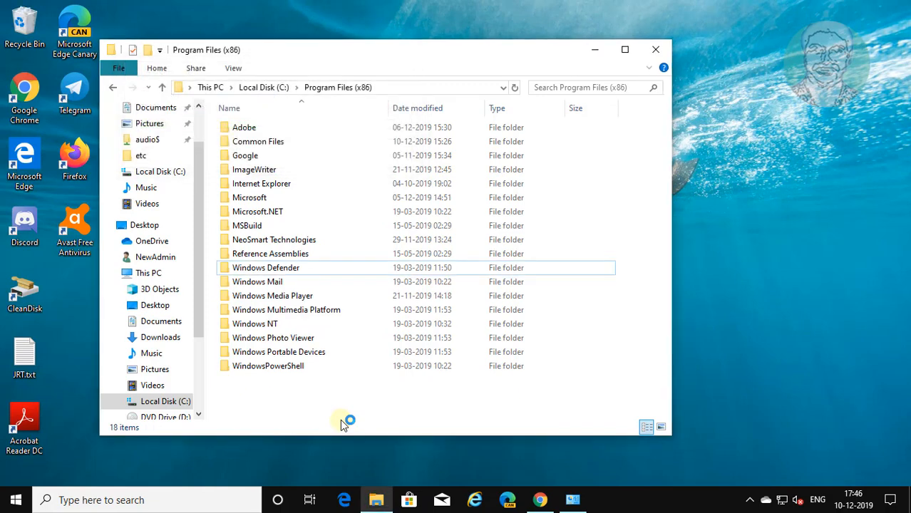
{"action": "mouse_move", "coordinate": [655, 50]}
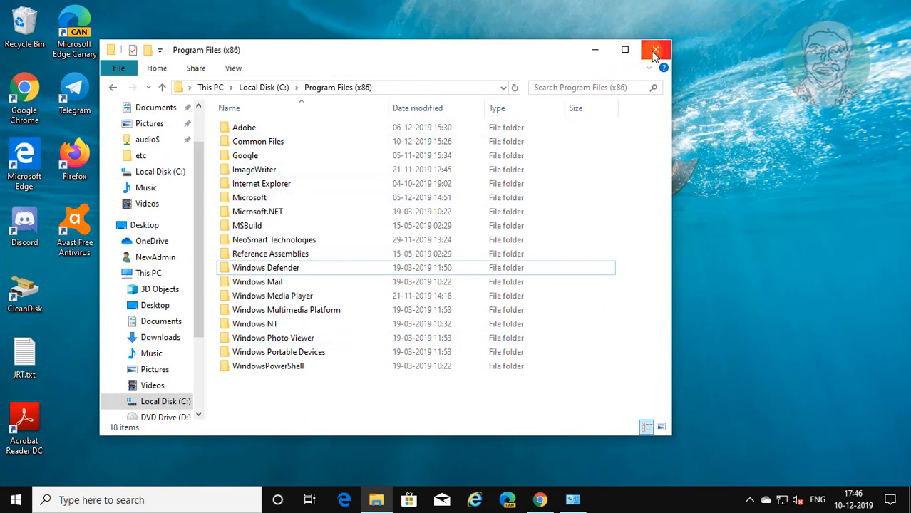
{"action": "left_click", "coordinate": [654, 50]}
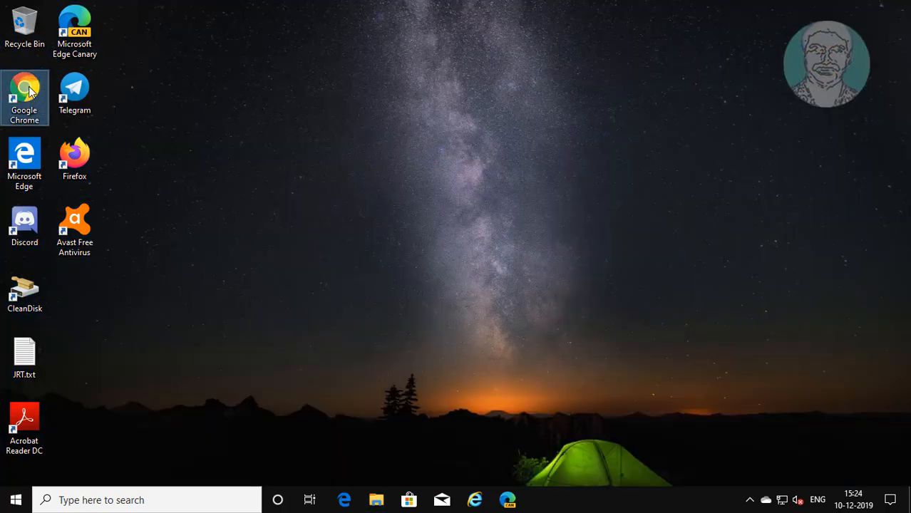
Step: In Chrome, search Google for 'steam download' and go to the Welcome to Steam site
{"action": "double_click", "coordinate": [24, 97]}
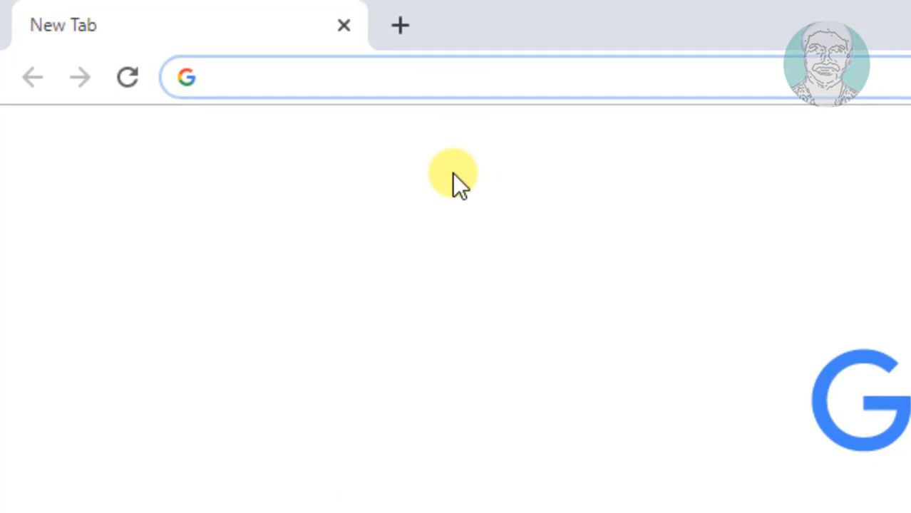
{"action": "type", "text": "steam down"}
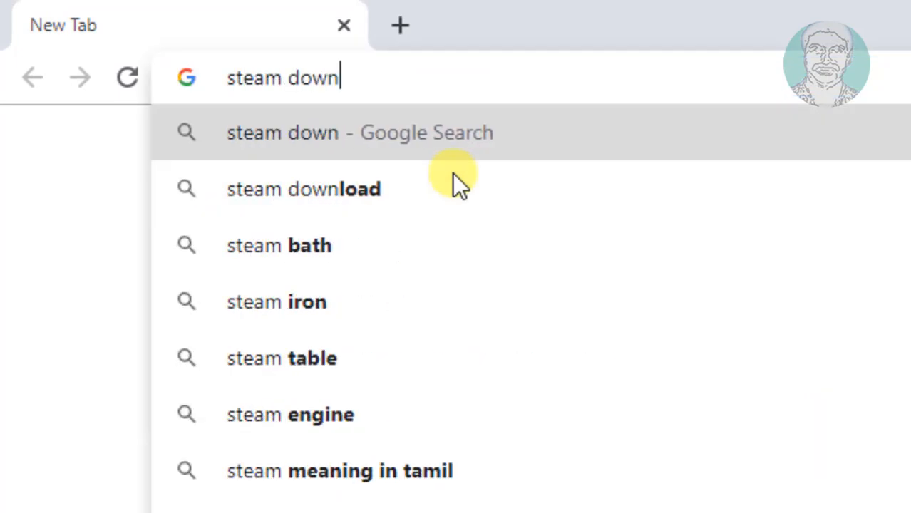
{"action": "left_click", "coordinate": [304, 188]}
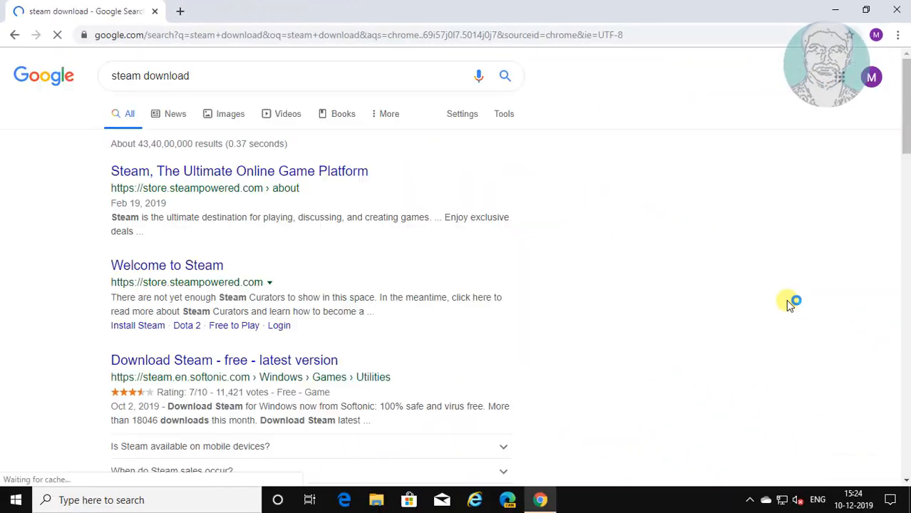
{"action": "mouse_move", "coordinate": [199, 273]}
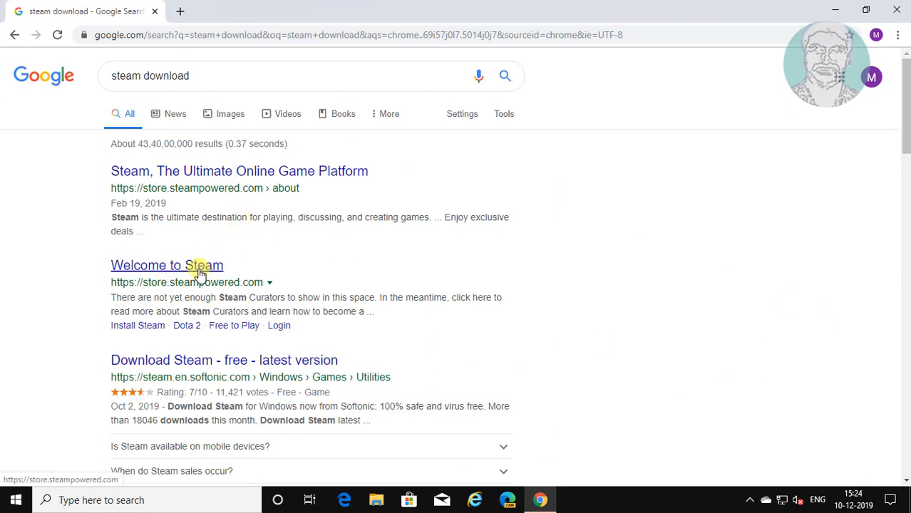
{"action": "left_click", "coordinate": [167, 265]}
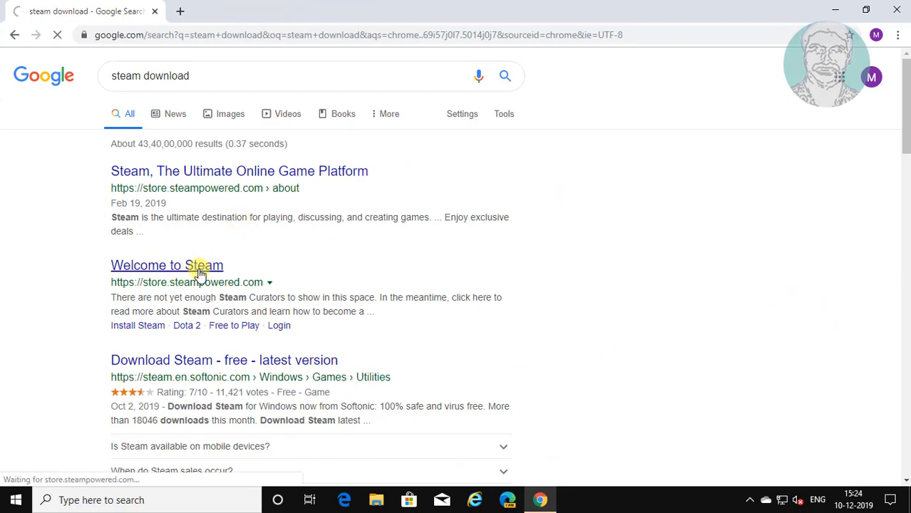
{"action": "left_click", "coordinate": [166, 265]}
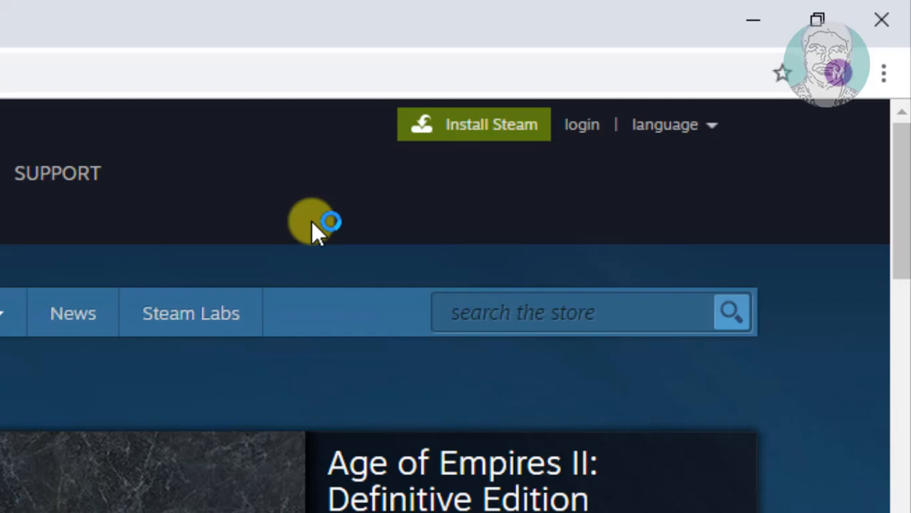
{"action": "mouse_move", "coordinate": [491, 124]}
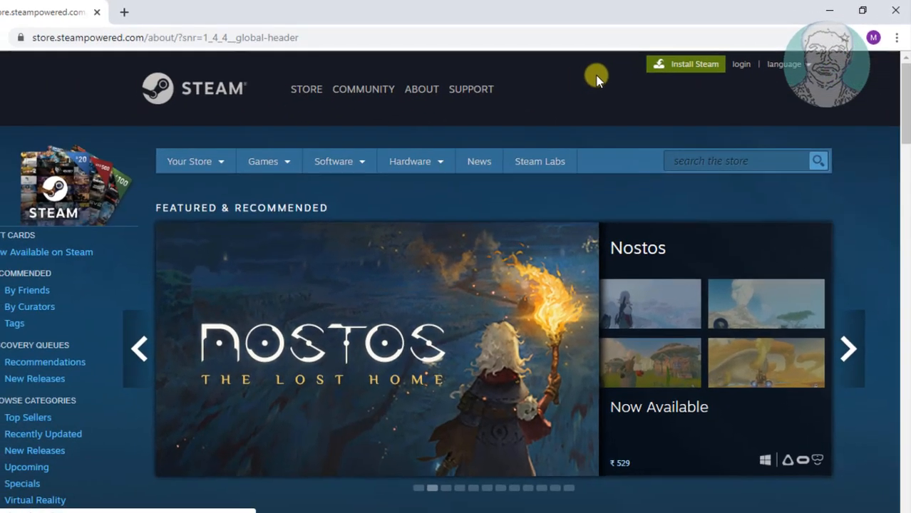
Step: From Steam's install page, download the Steam installer via INSTALL STEAM
{"action": "left_click", "coordinate": [422, 89]}
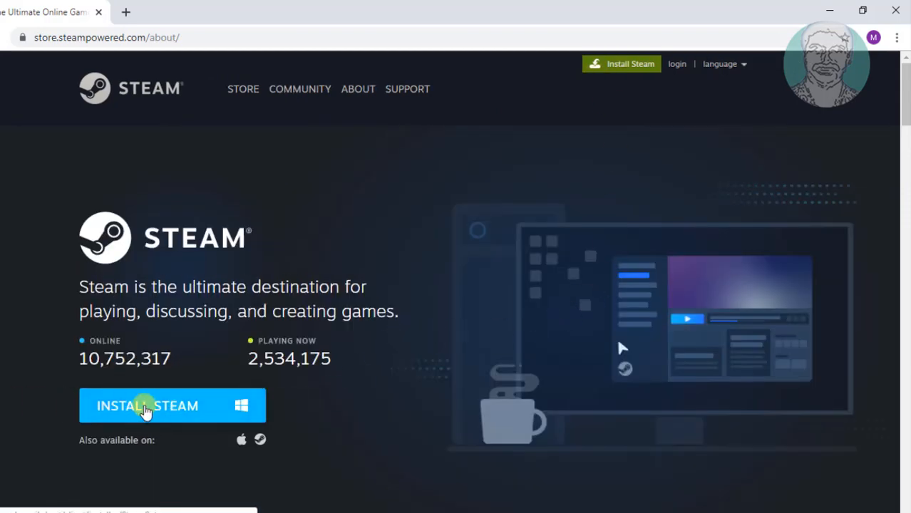
{"action": "left_click", "coordinate": [148, 405]}
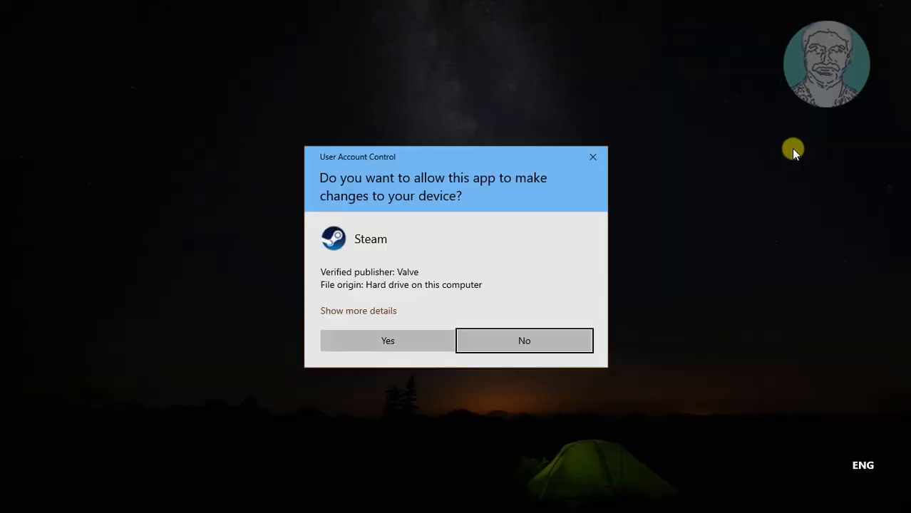
{"action": "mouse_move", "coordinate": [368, 380]}
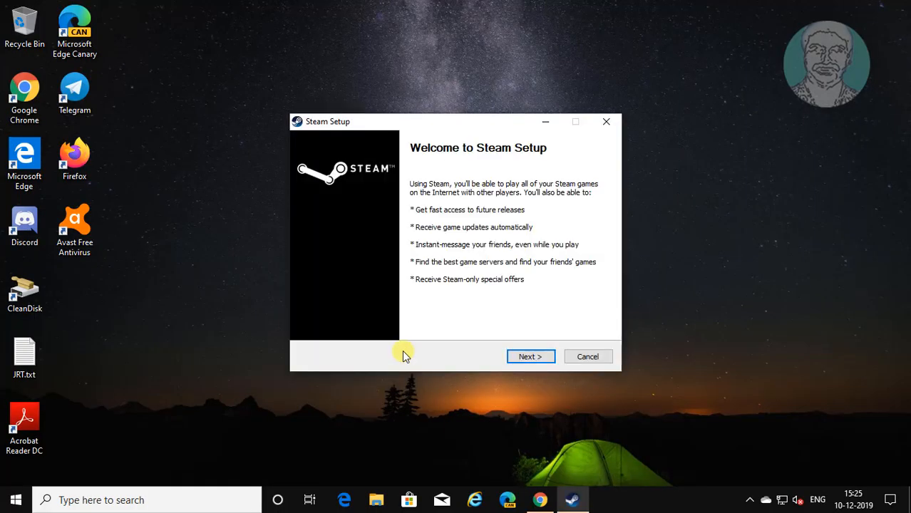
{"action": "mouse_move", "coordinate": [588, 356]}
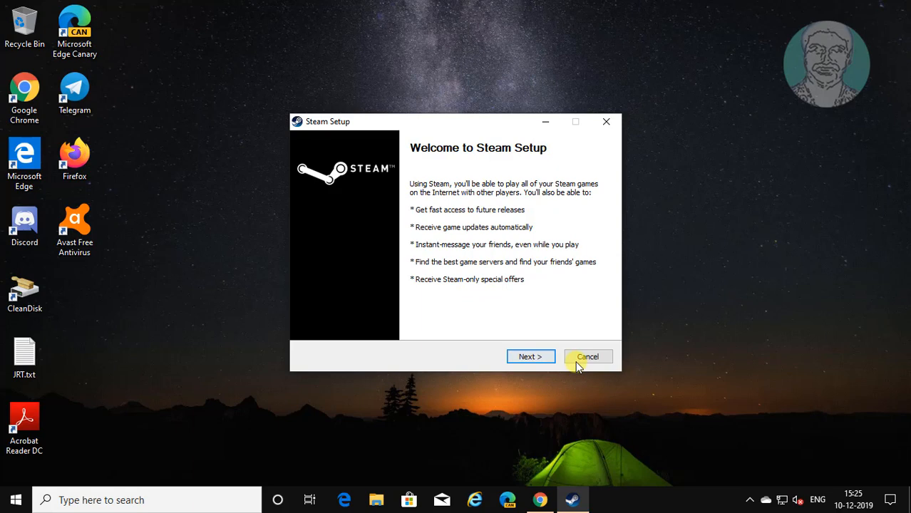
Step: Step through Steam Setup keeping English and the default folder, then finish with Run Steam checked
{"action": "left_click", "coordinate": [531, 357]}
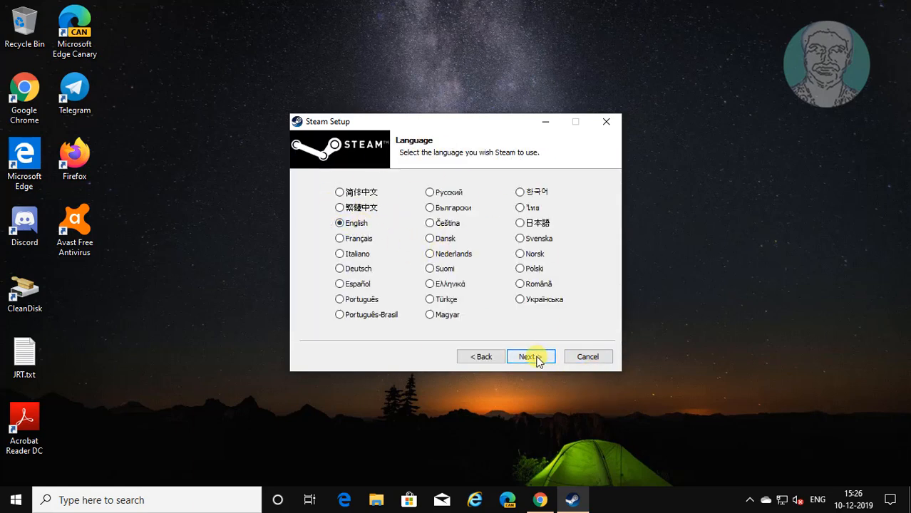
{"action": "left_click", "coordinate": [531, 356]}
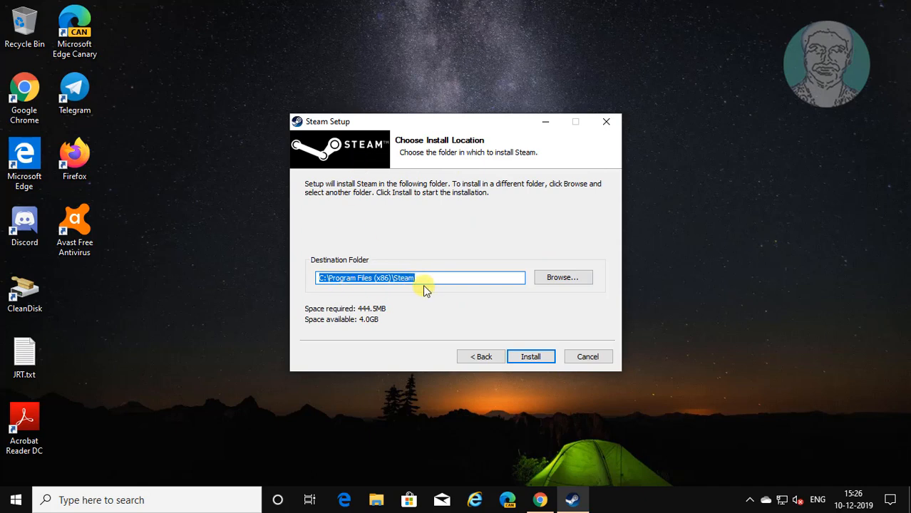
{"action": "left_click", "coordinate": [530, 357]}
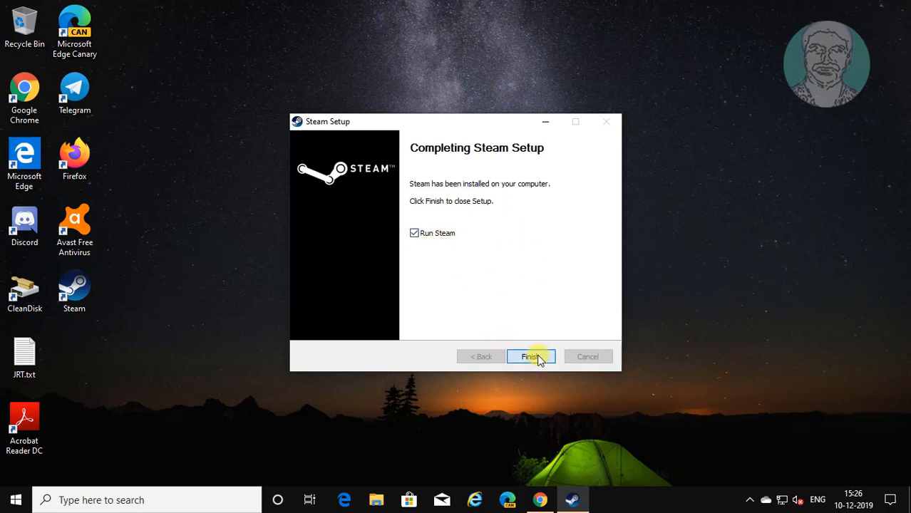
{"action": "left_click", "coordinate": [530, 356]}
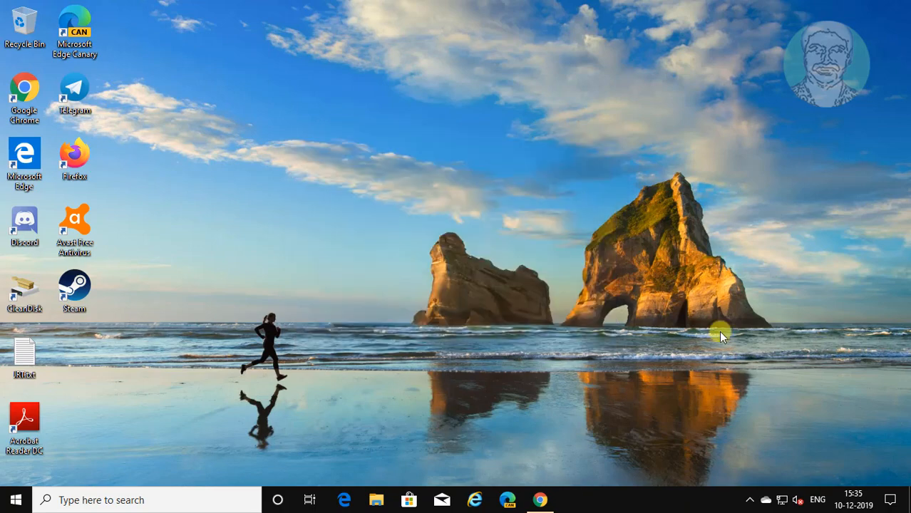
Step: Launch Steam from the desktop shortcut and view the empty Library home page
{"action": "double_click", "coordinate": [74, 293]}
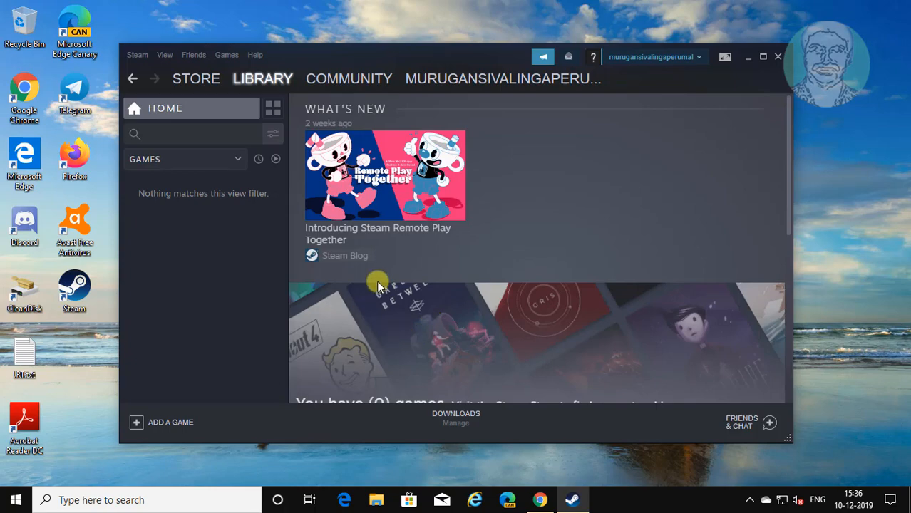
{"action": "scroll", "scroll_direction": "down", "scroll_amount": 3}
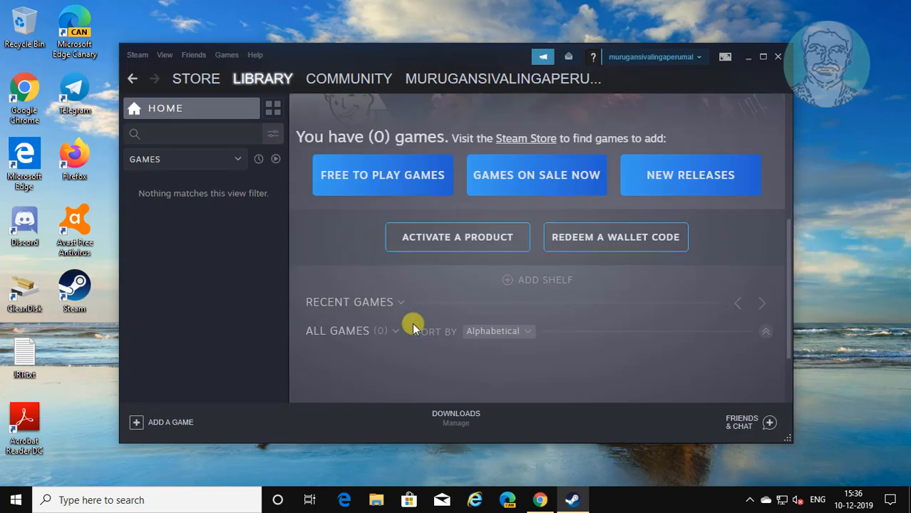